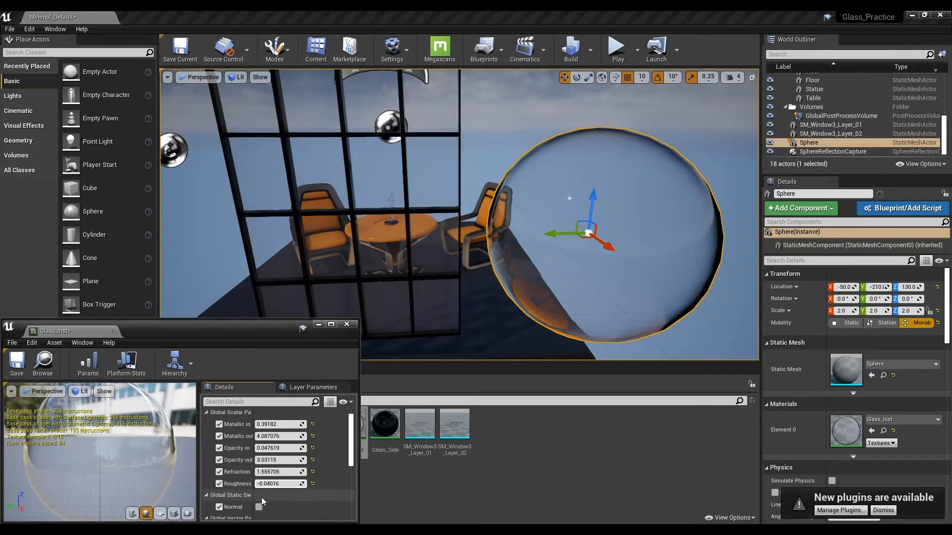
Tick the Normal switch in Glass_Inst so the window panes and sphere show rippled glass.
scroll("down", 3)
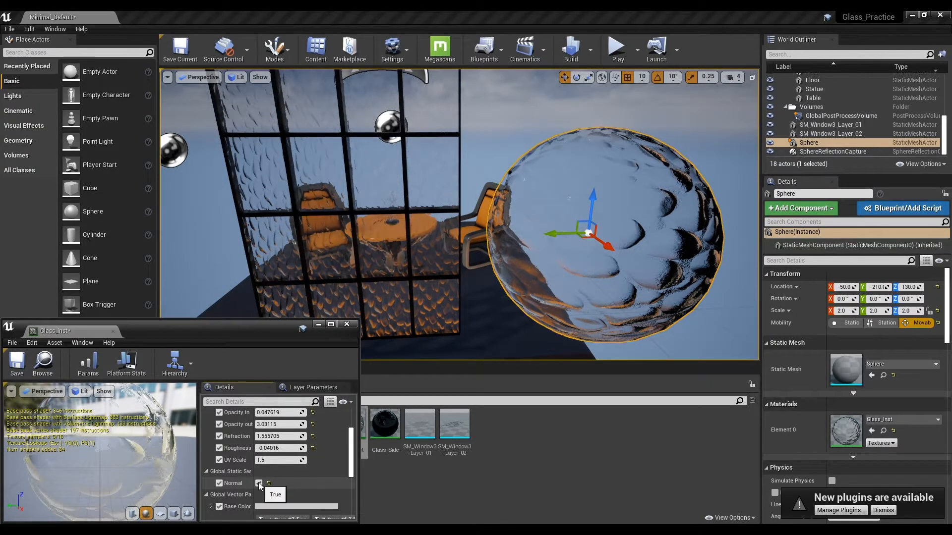
left_click(258, 483)
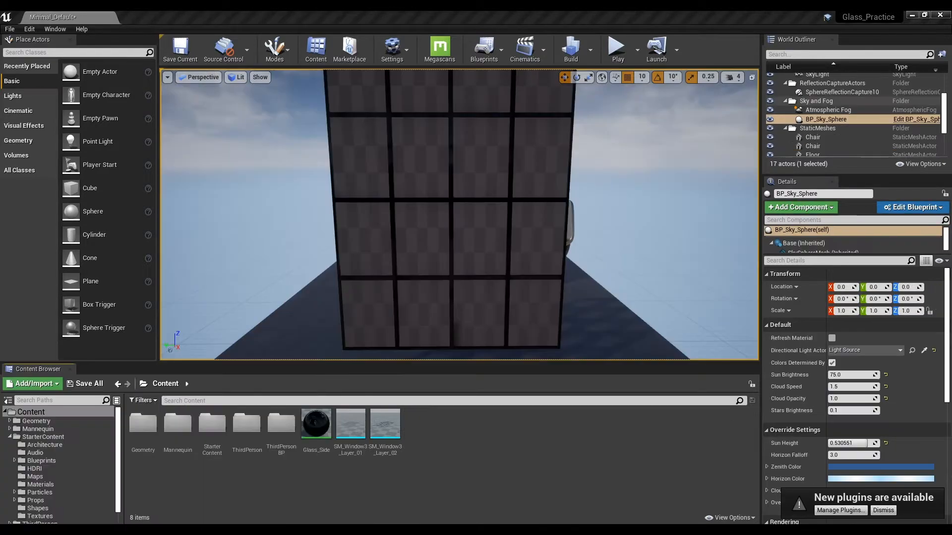
mouse_move(468, 422)
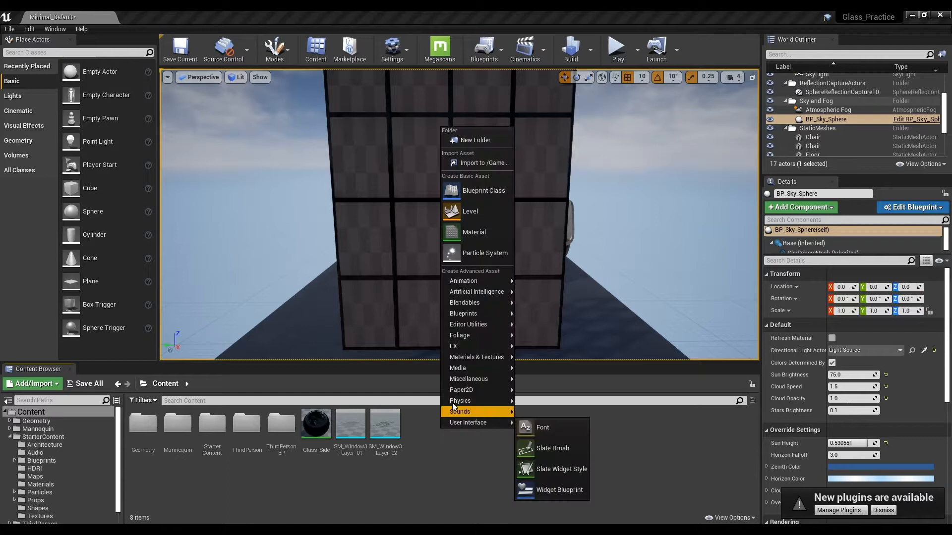
Create a basic material asset named Glass and open it in the Material Editor.
left_click(473, 232)
type("Glass")
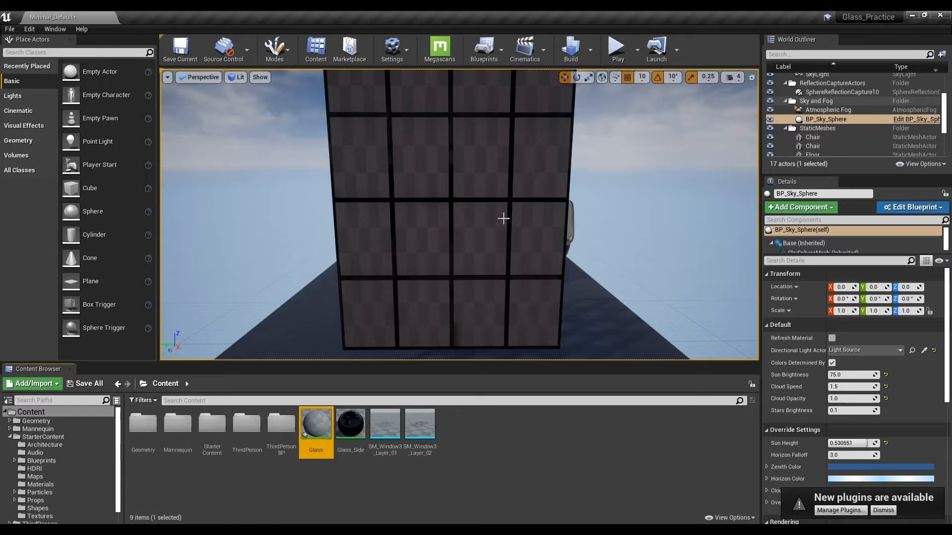
double_click(315, 423)
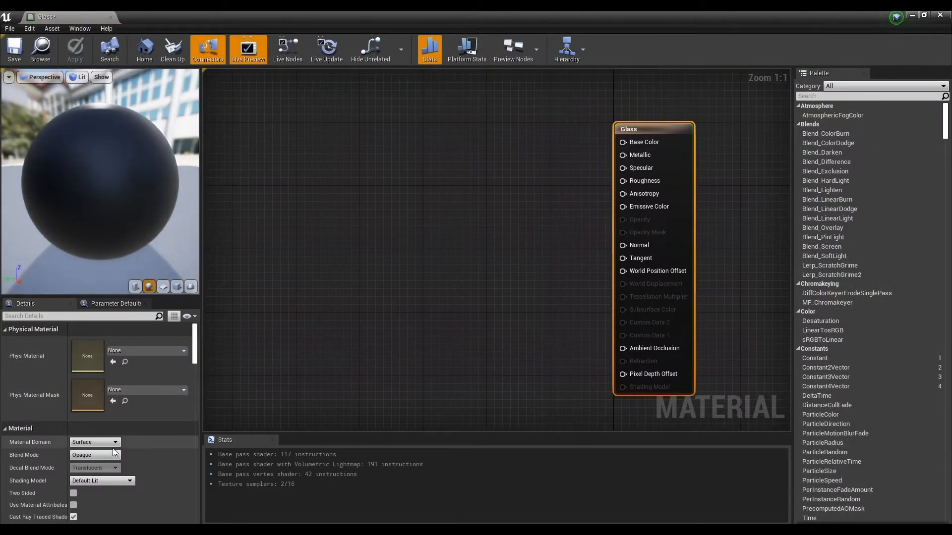
Set the Glass Blend Mode to Translucent and pick a different translucency Lighting Mode.
left_click(94, 455)
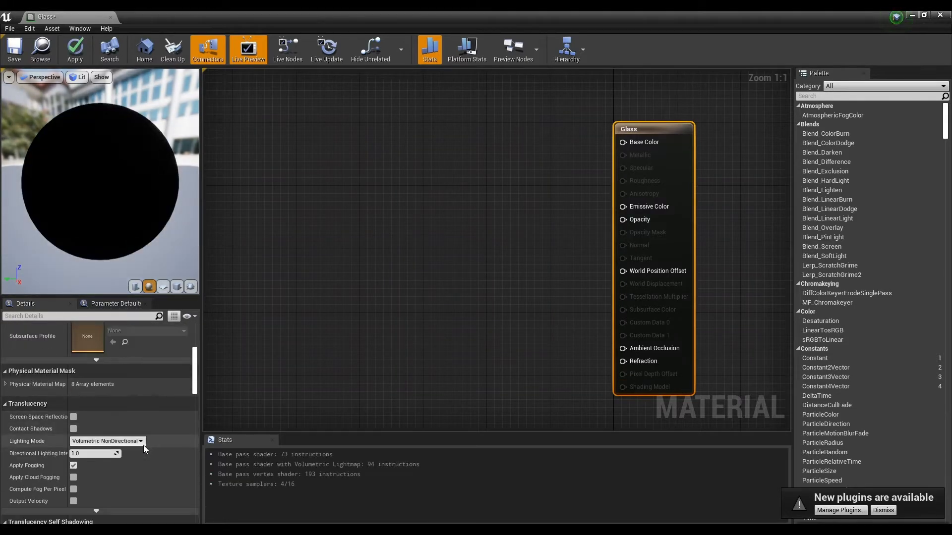
left_click(107, 441)
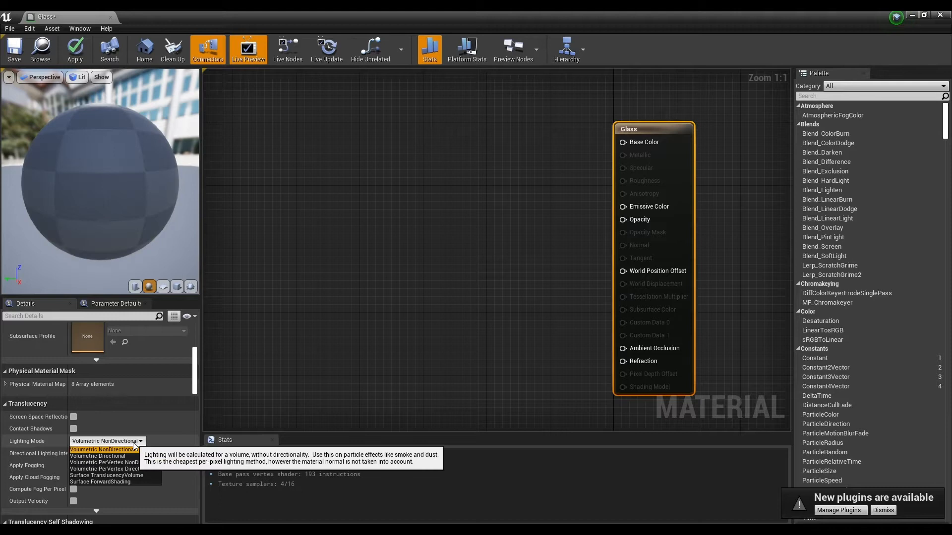
left_click(106, 475)
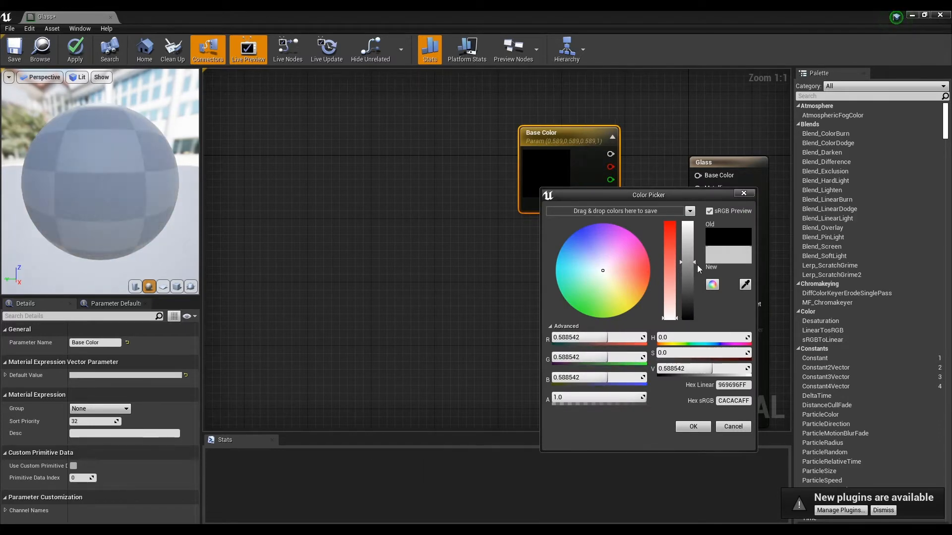
Wire a light grey Base Color parameter and a Roughness parameter into their inputs.
left_click(732, 427)
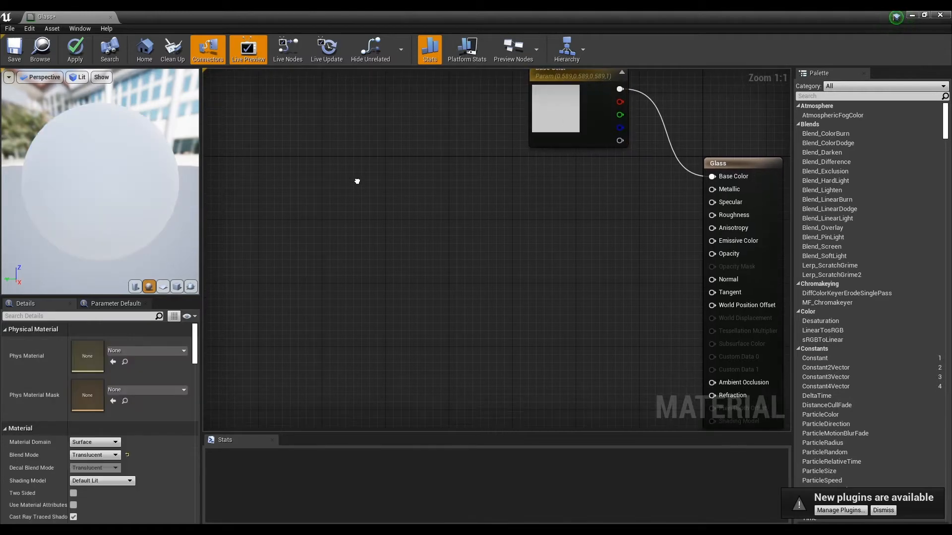
left_click(495, 197)
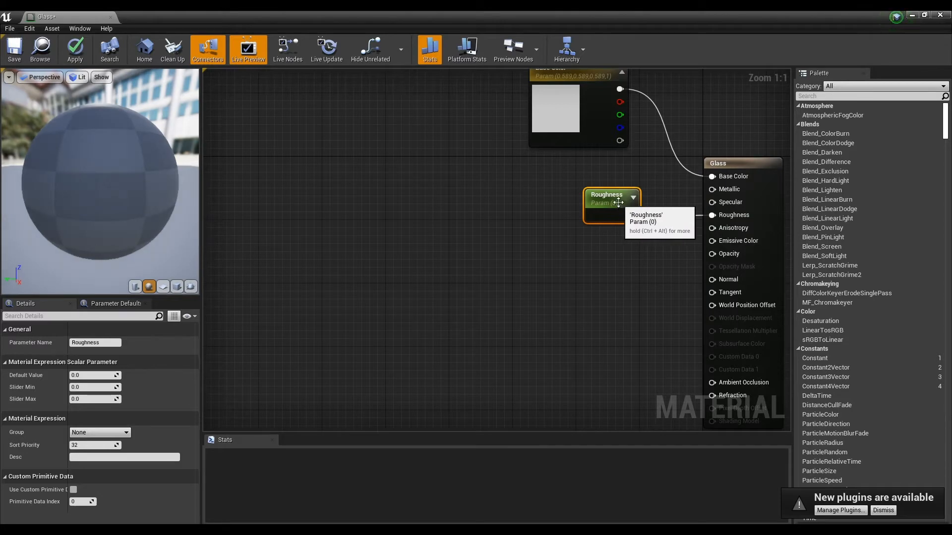
left_click(410, 185)
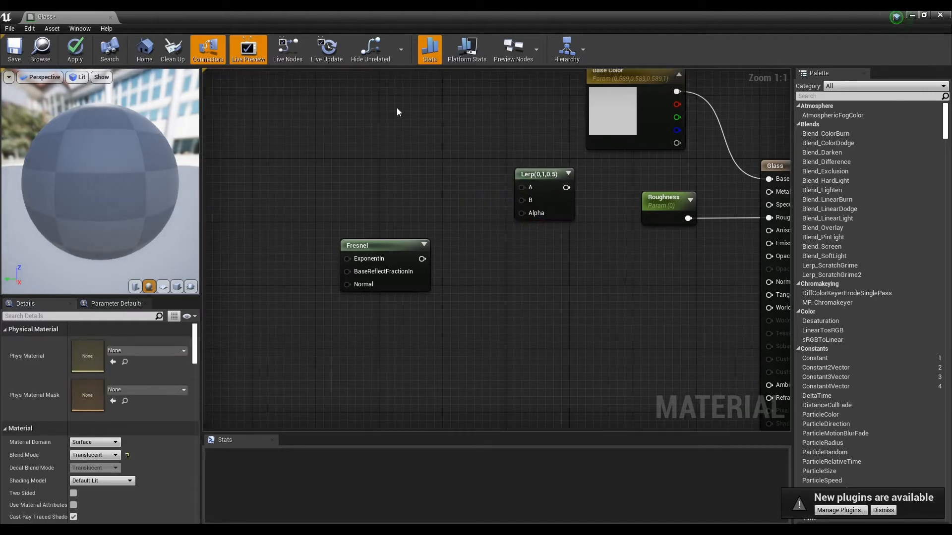
Add a second scalar parameter and name the pair Metallic in and Metallic out.
left_click(428, 179)
type("sssss")
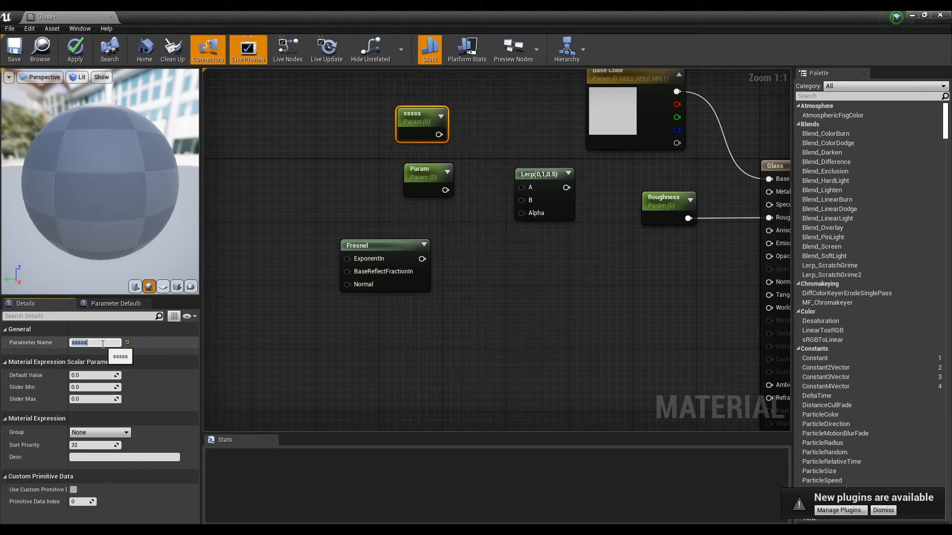
type("Matallic in")
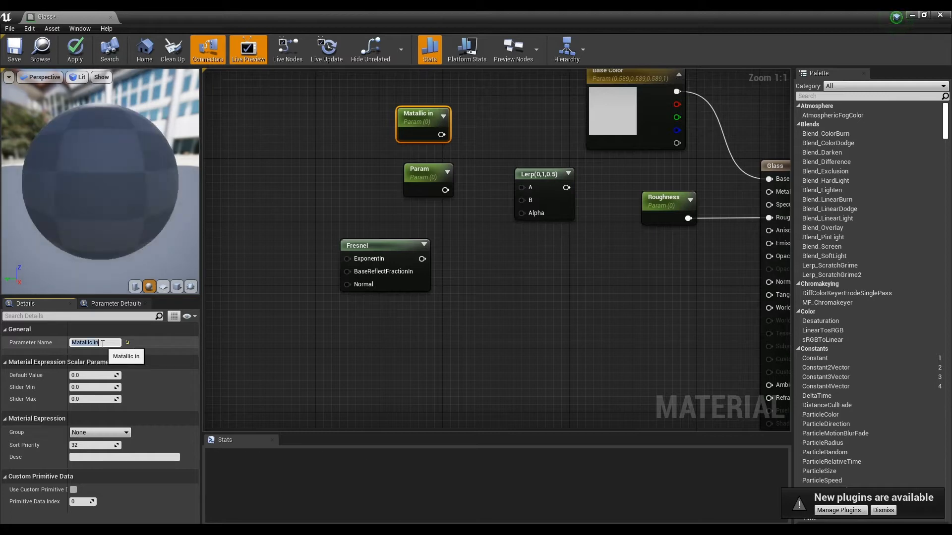
left_click(427, 179)
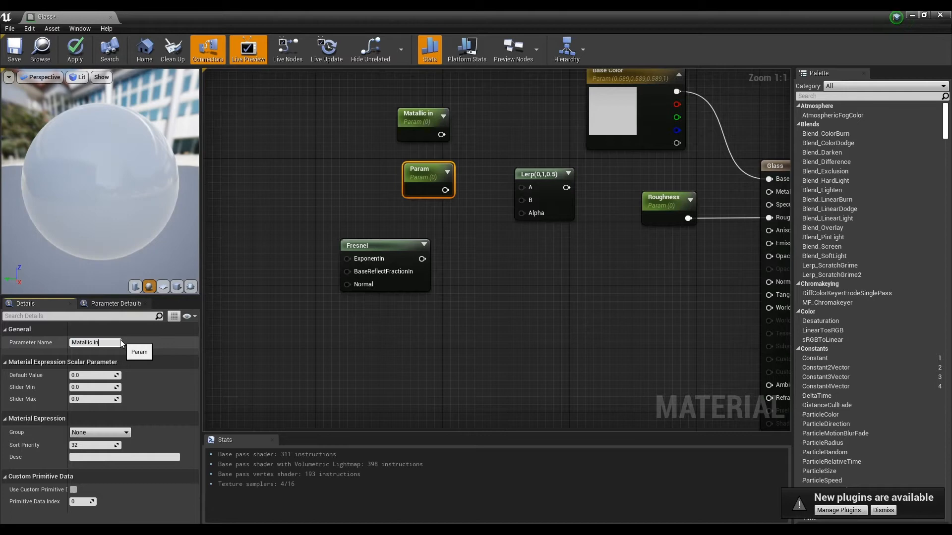
type("out")
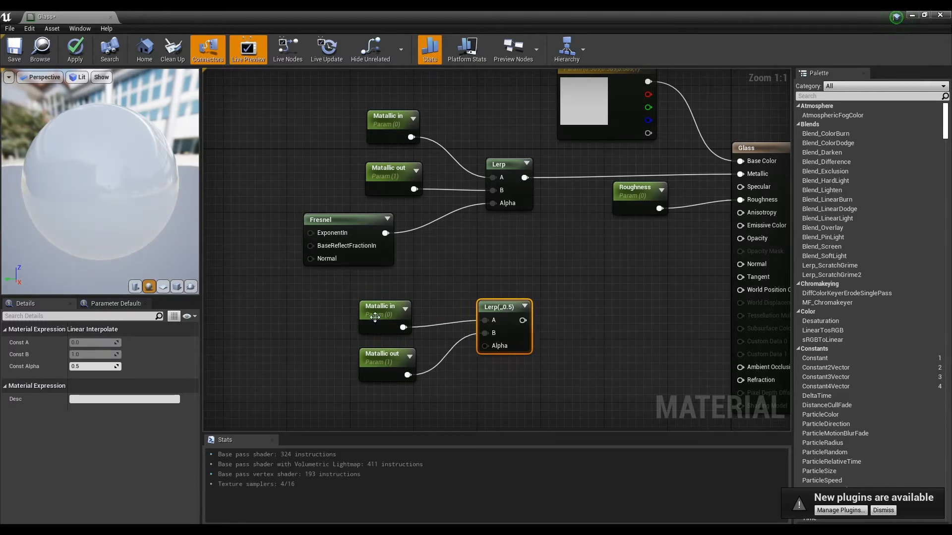
Rename the duplicated parameters Opacity in and Opacity out and wire their Lerp into Opacity.
left_click(385, 310)
type("Opacity in")
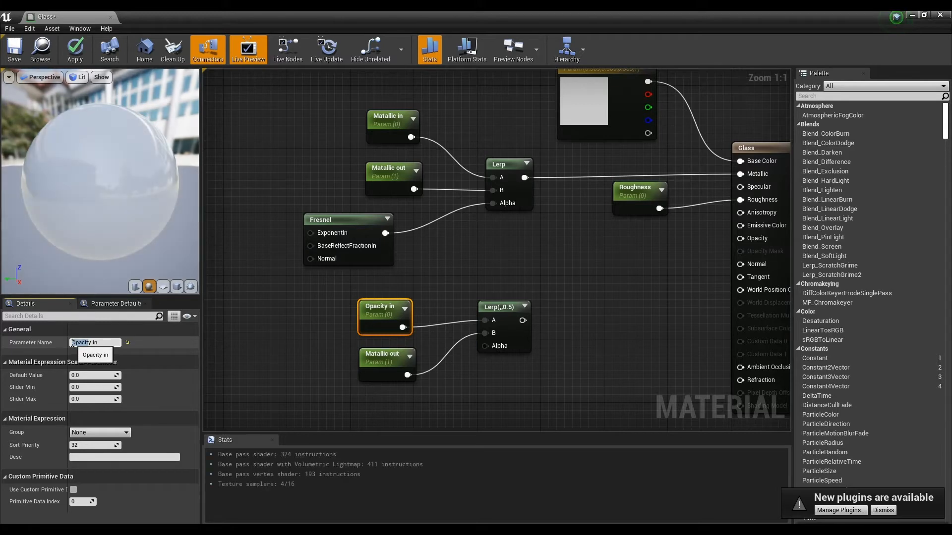
left_click(383, 358)
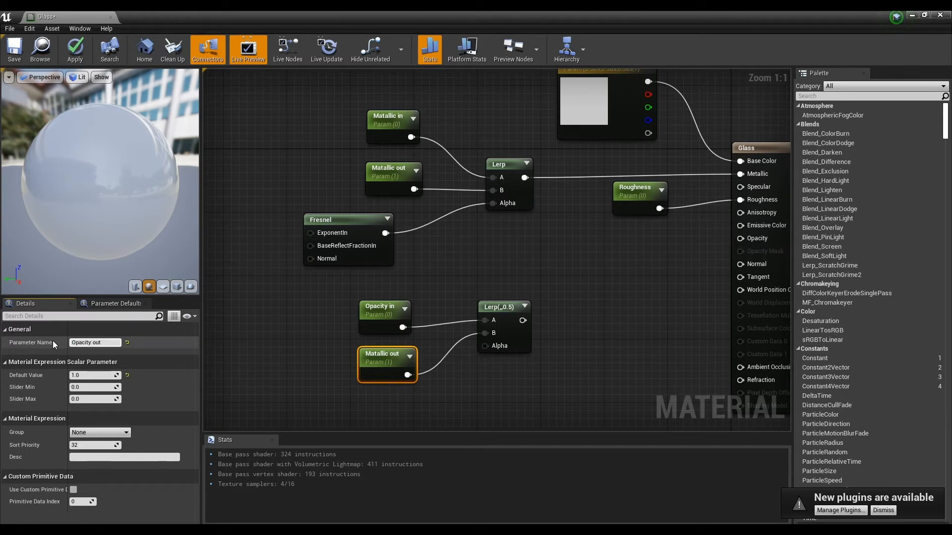
left_click(95, 342)
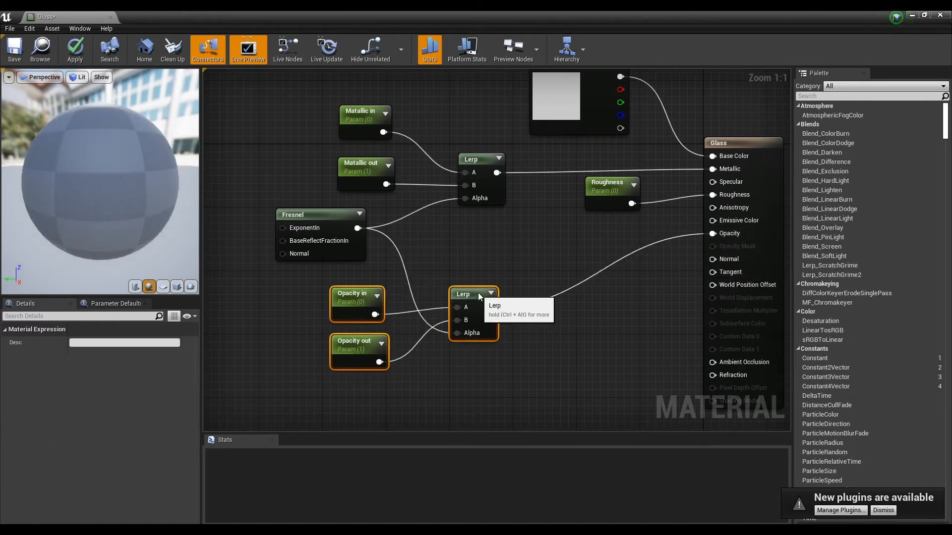
left_click(544, 258)
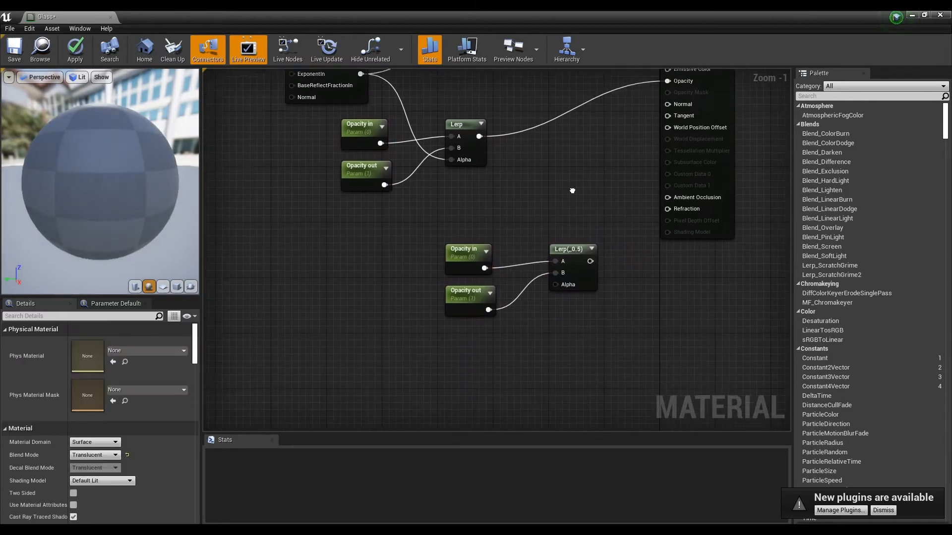
Turn the spare Opacity in node into a constant and the other into Refraction, default 1.5.
left_click(468, 242)
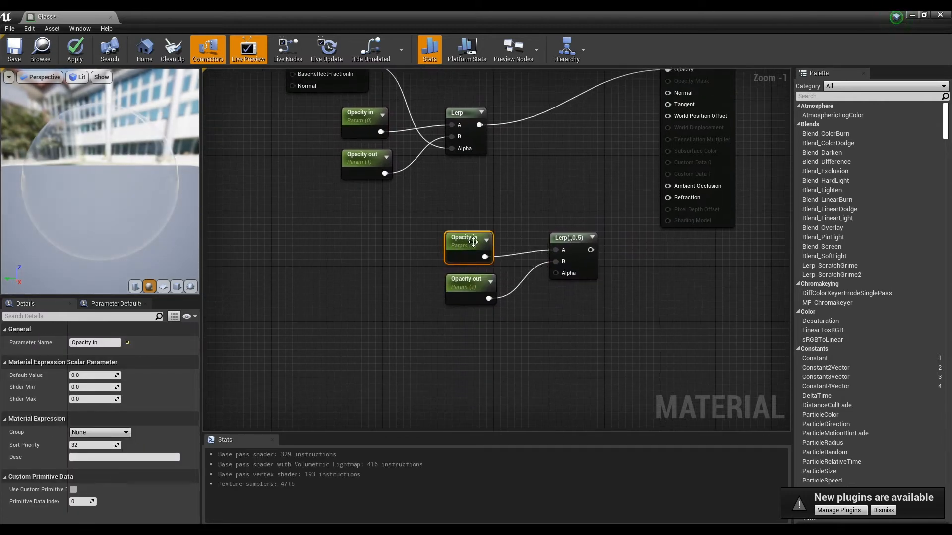
right_click(468, 243)
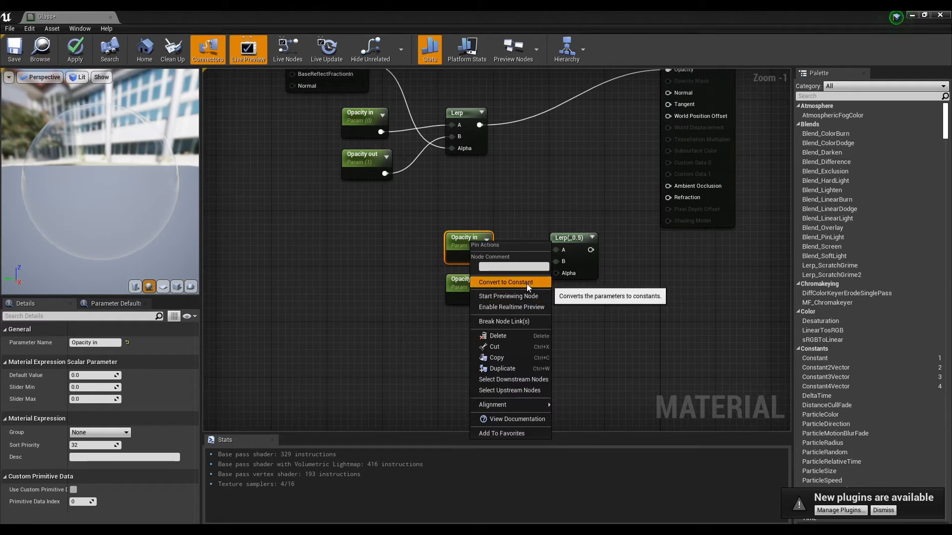
left_click(504, 282)
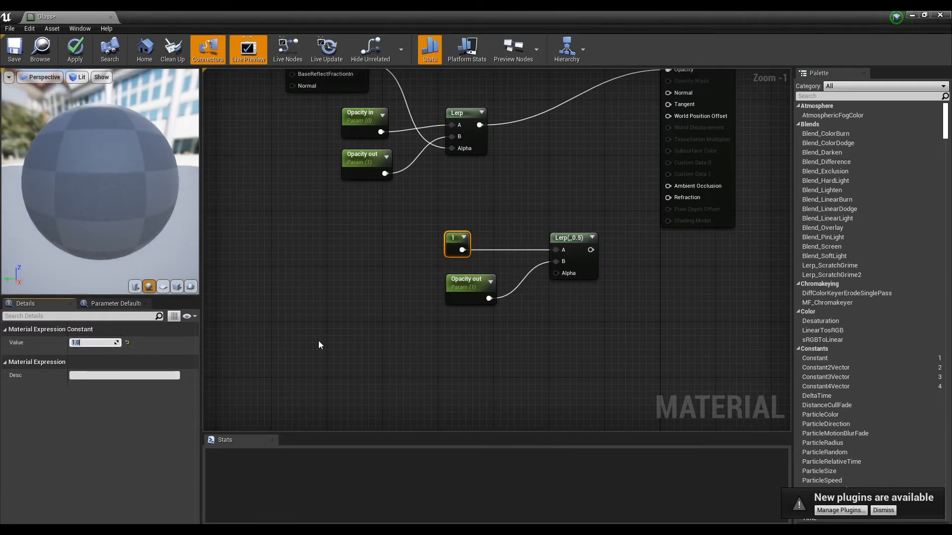
left_click(471, 289)
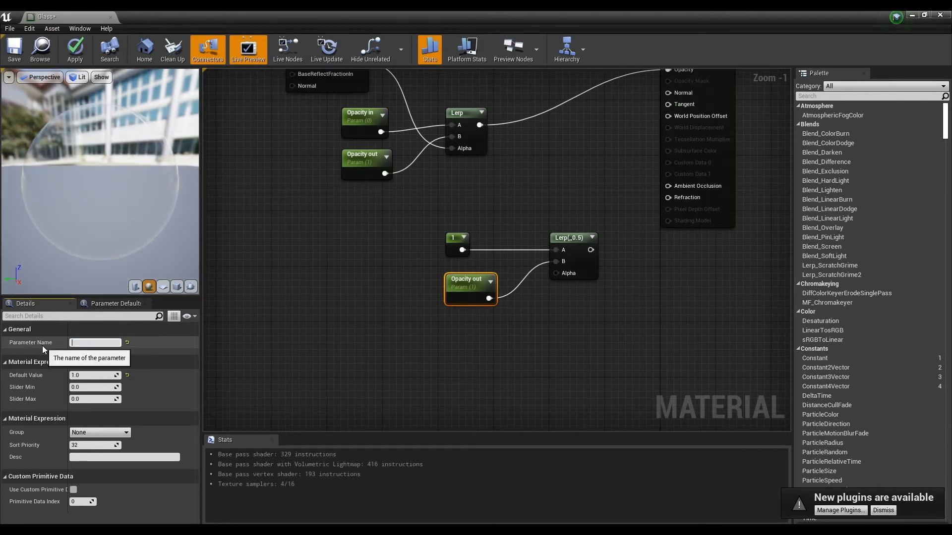
type("Refraction")
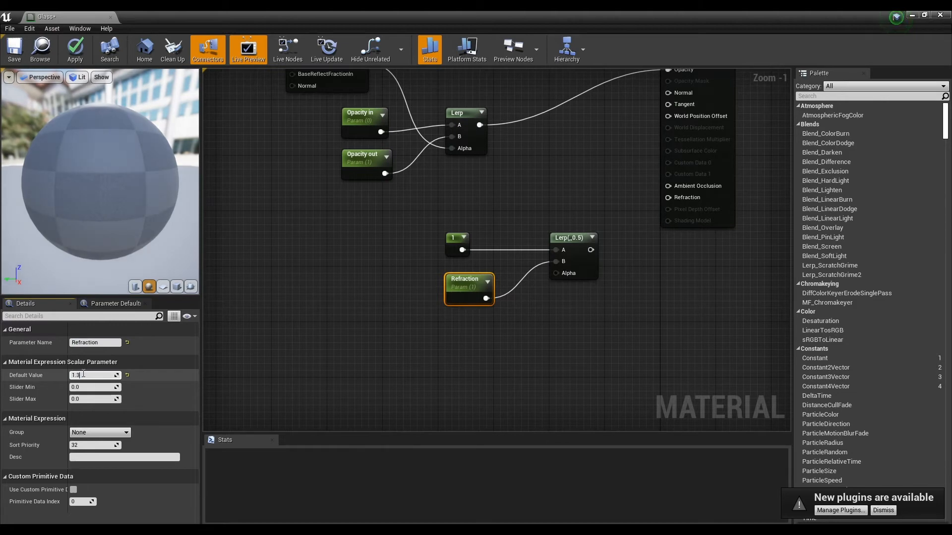
type("1.5")
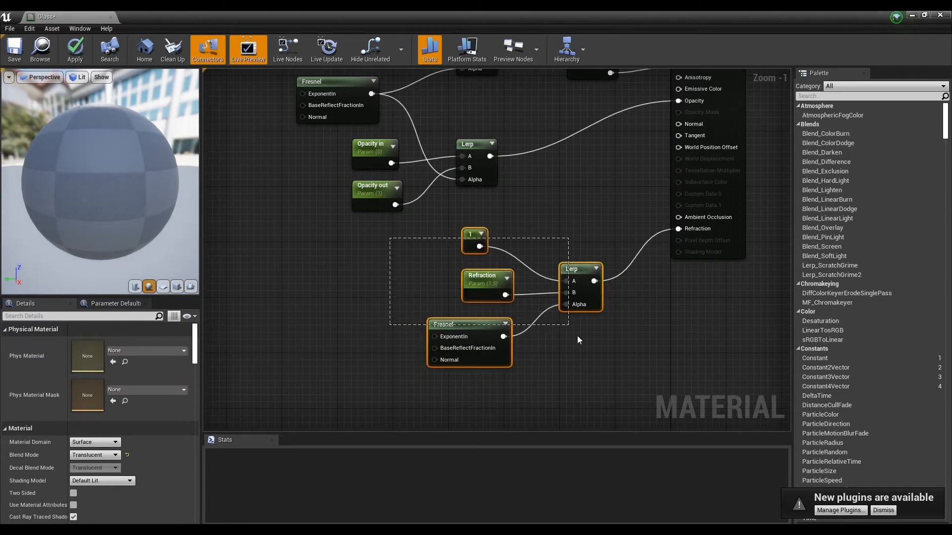
scroll("down", 3)
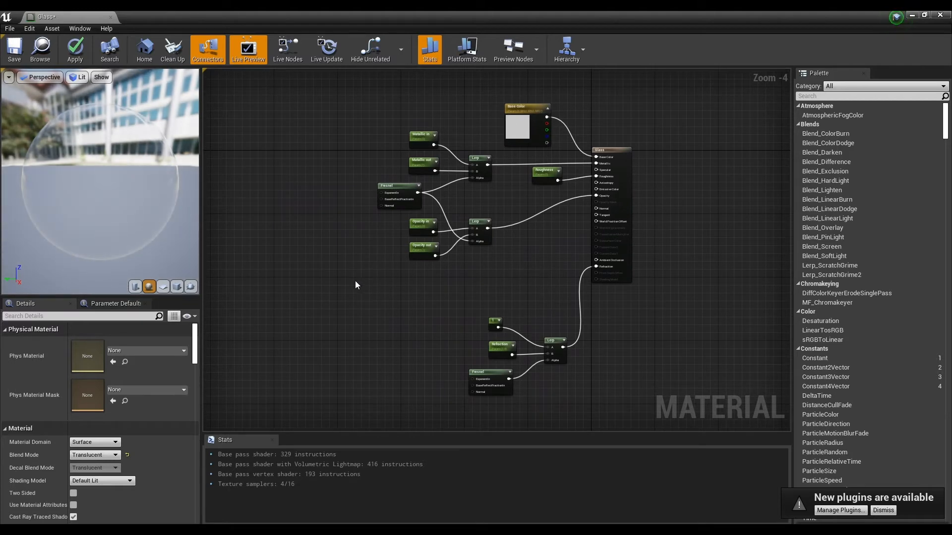
Add a T_CobbleStone_Pebble_N Texture Sample and a TexCoord node for its UVs.
left_click(386, 306)
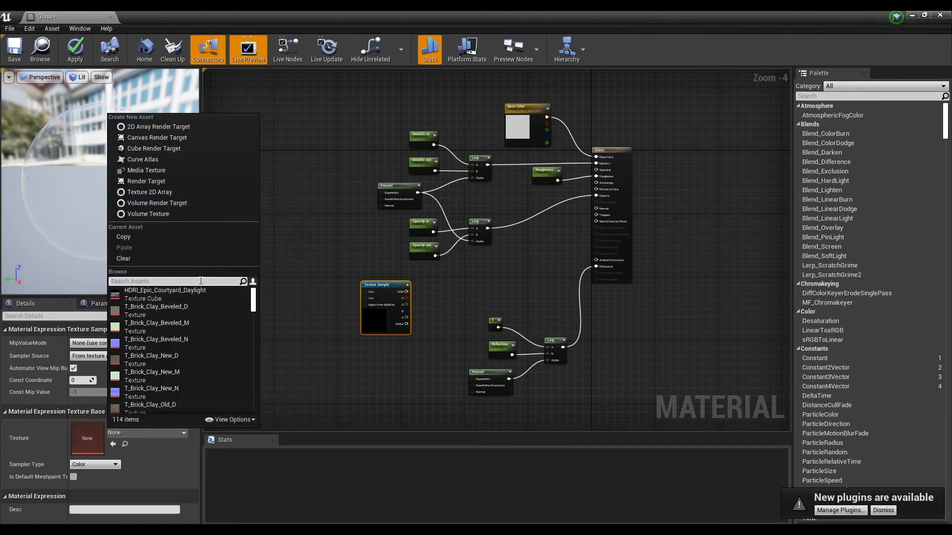
type("cobble")
type("texco")
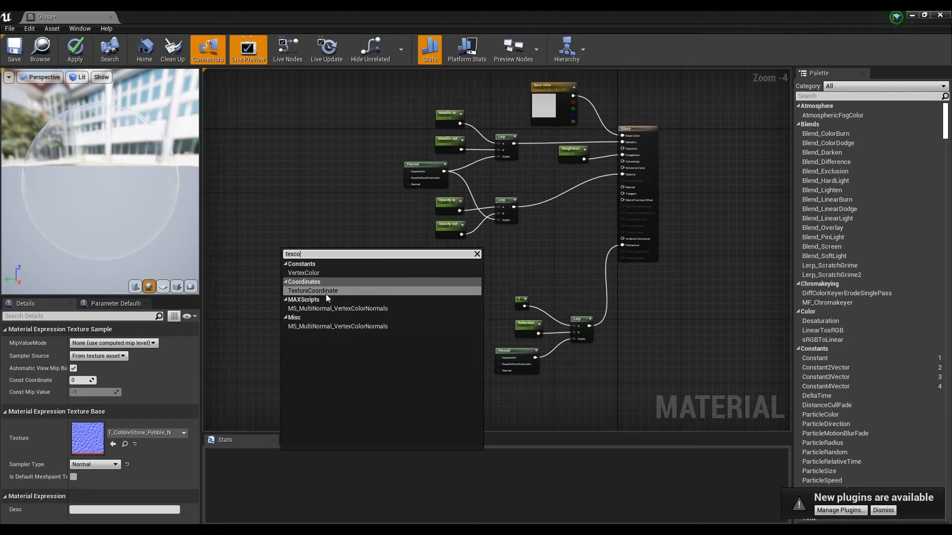
left_click(313, 290)
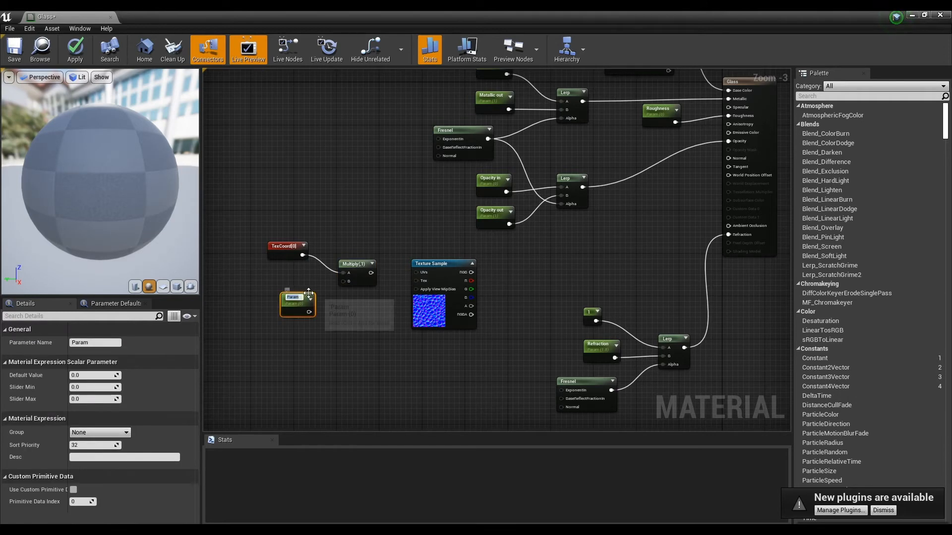
mouse_move(293, 298)
type("UV Scale")
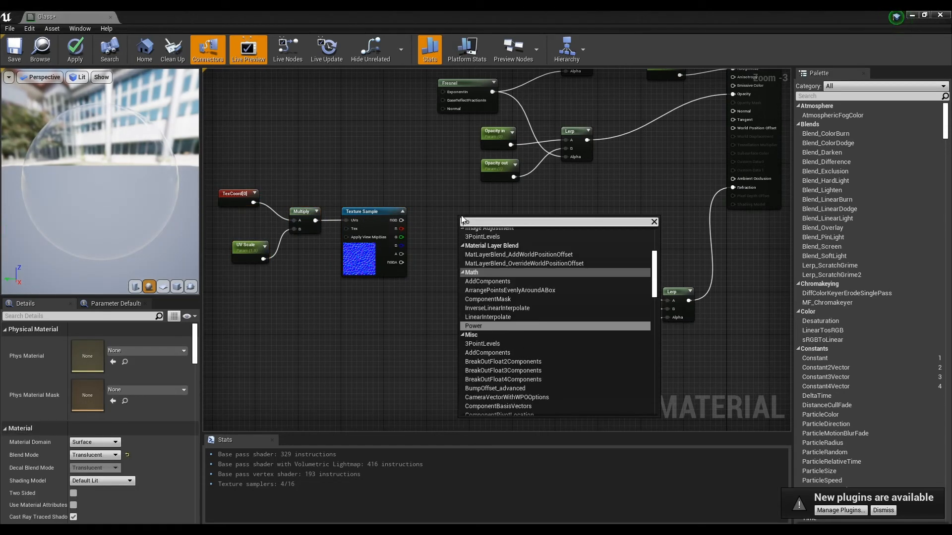
Raise the texture RGB through a Power node using a Normal Power exponent parameter.
left_click(473, 327)
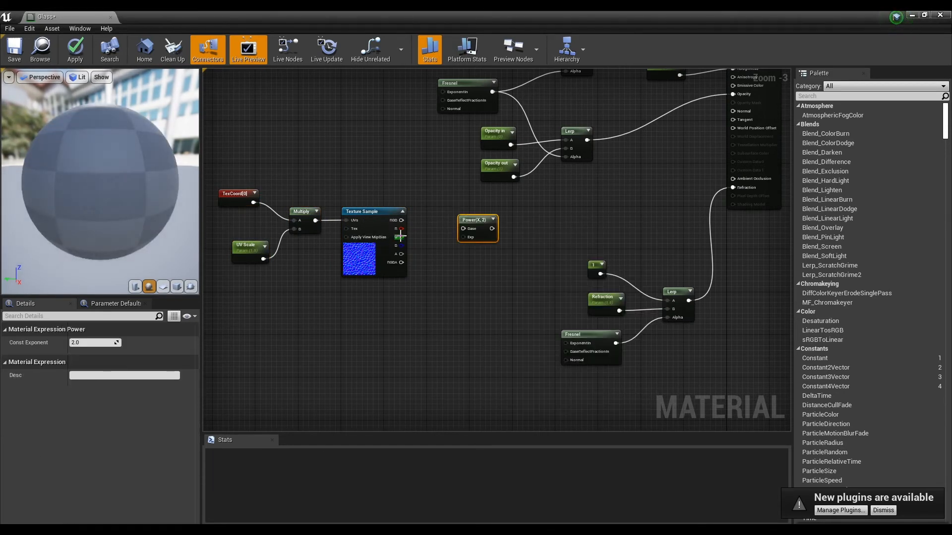
mouse_move(478, 220)
type("Normal Power")
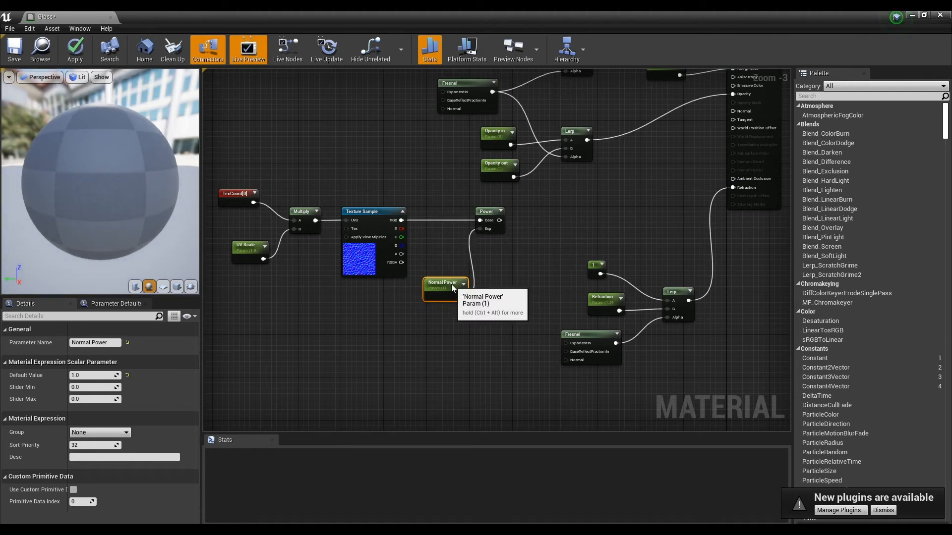
left_click(521, 236)
type("swit")
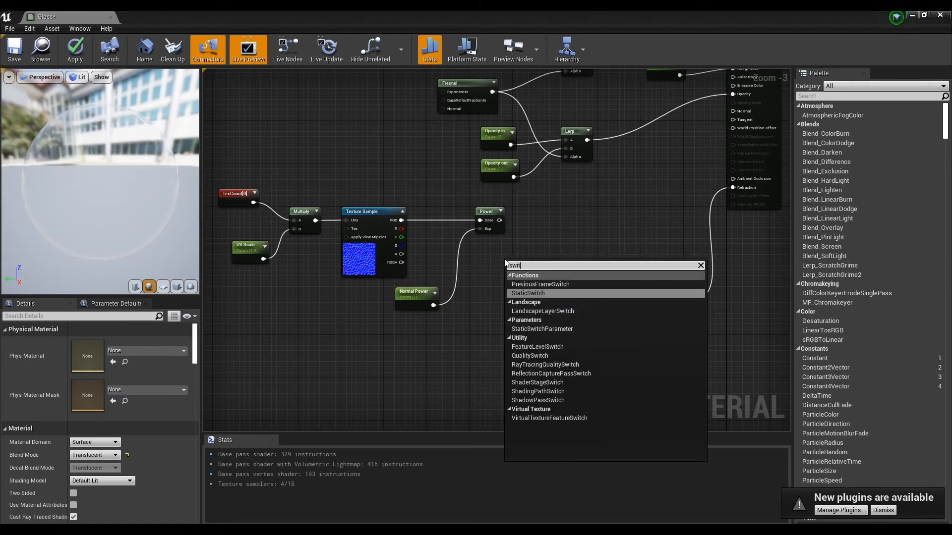
Add a Static Switch with a Normal bool parameter, routing the powered texture into Normal.
left_click(527, 293)
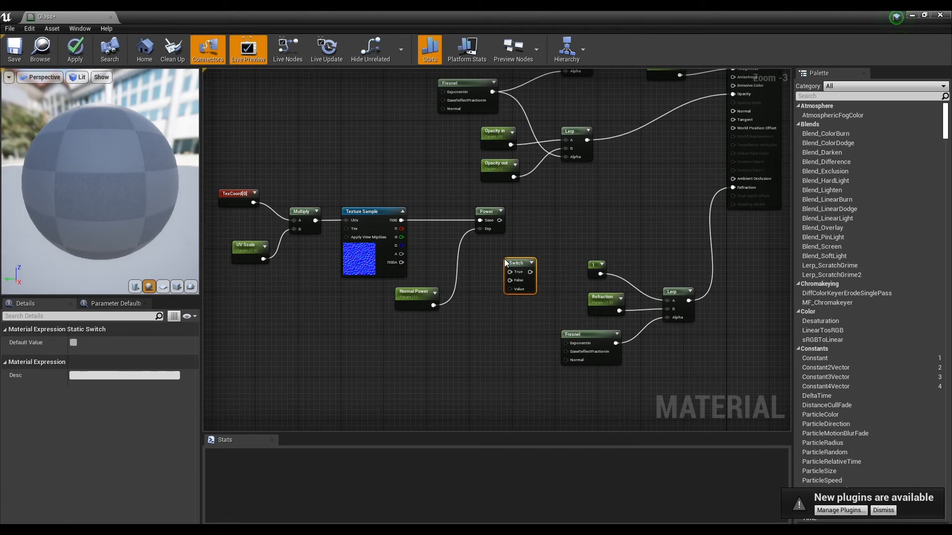
mouse_move(498, 220)
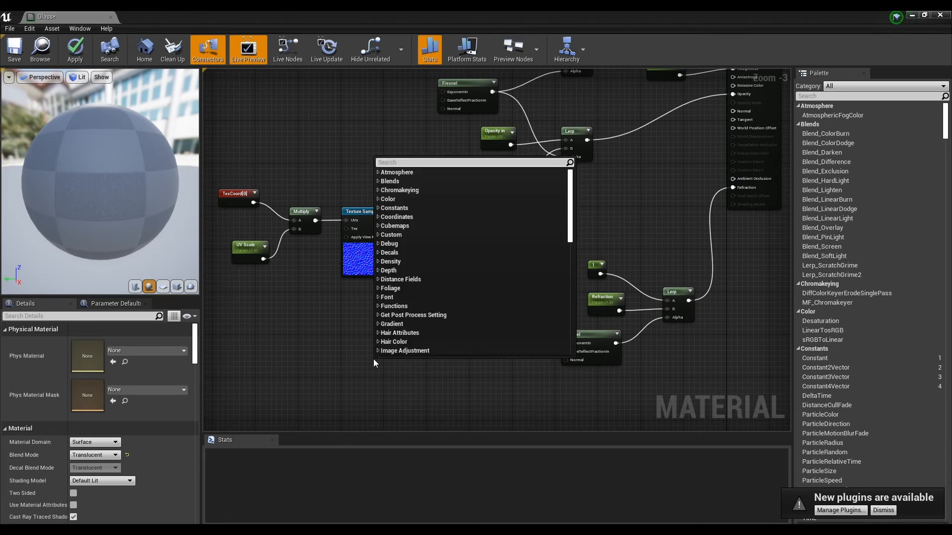
type("bool")
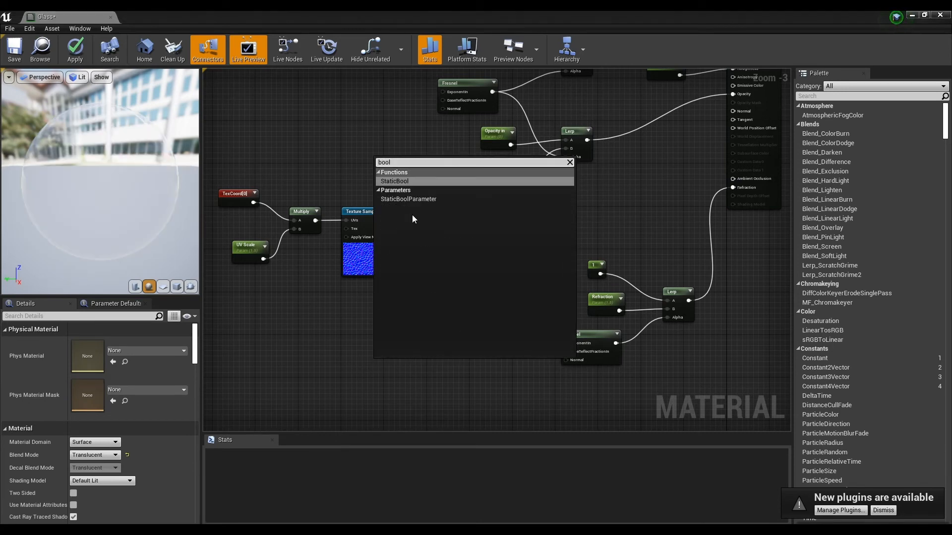
left_click(409, 199)
type("Normal")
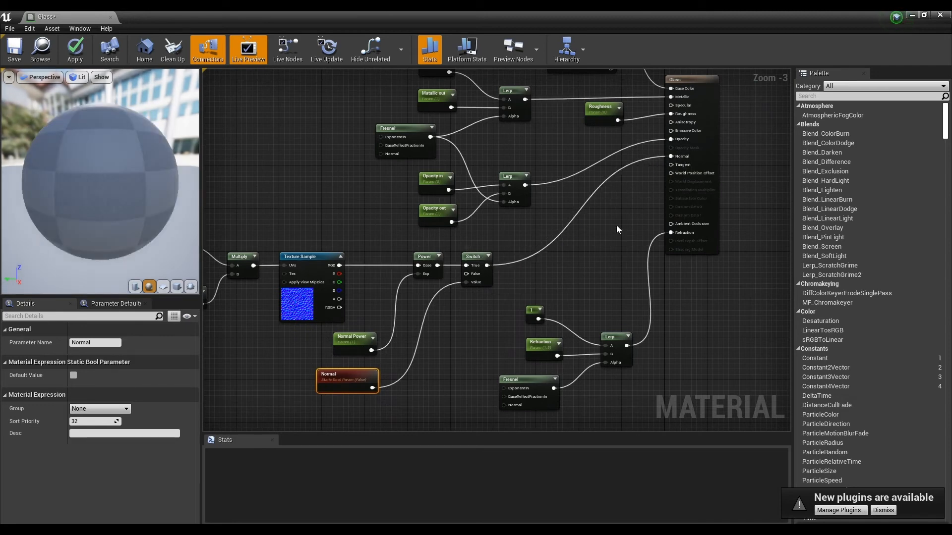
scroll("down", 3)
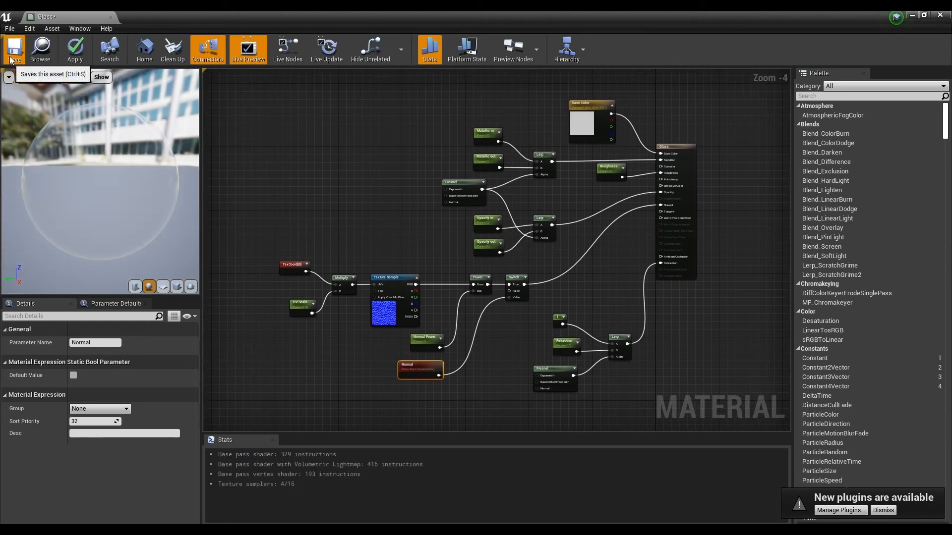
Save the Glass material from the material editor.
left_click(13, 49)
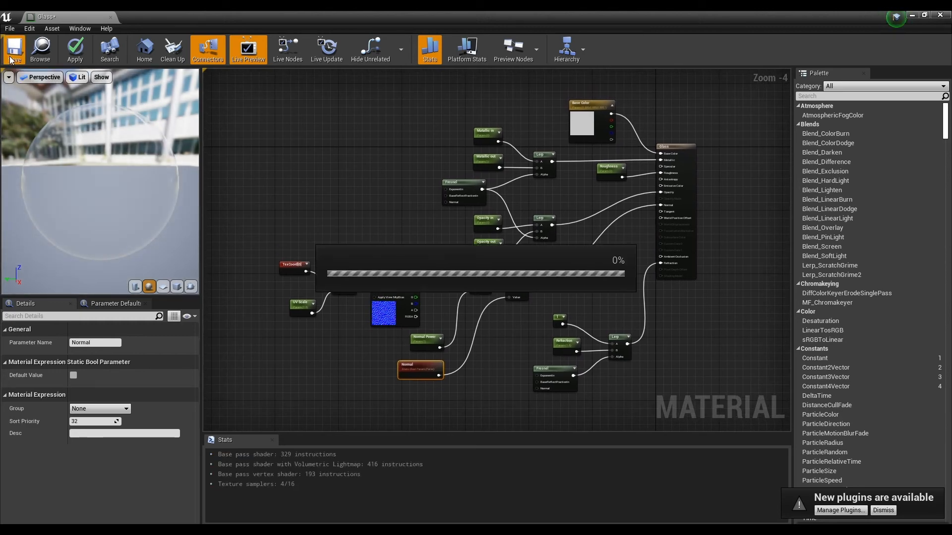
left_click(13, 48)
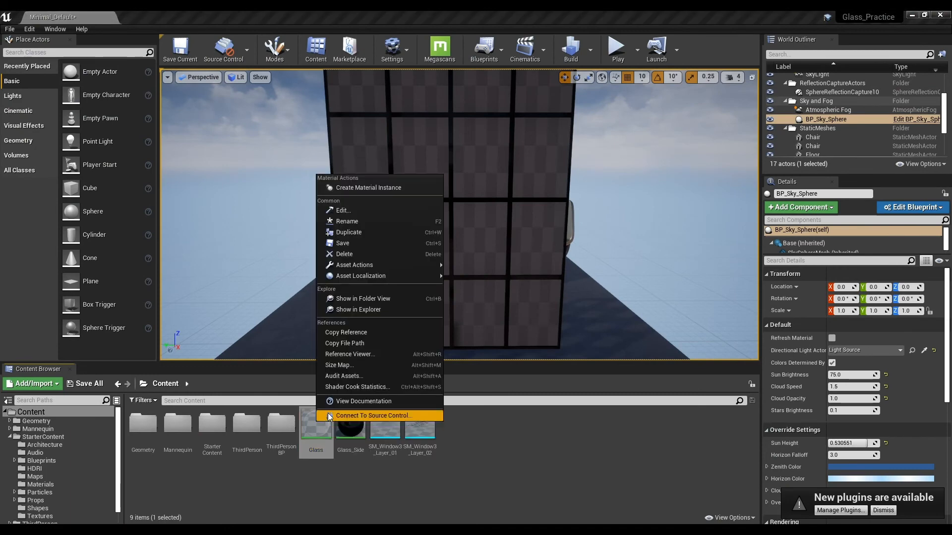
Create Glass_Inst from Glass, apply it to the window, and save all changed materials and the level.
left_click(367, 188)
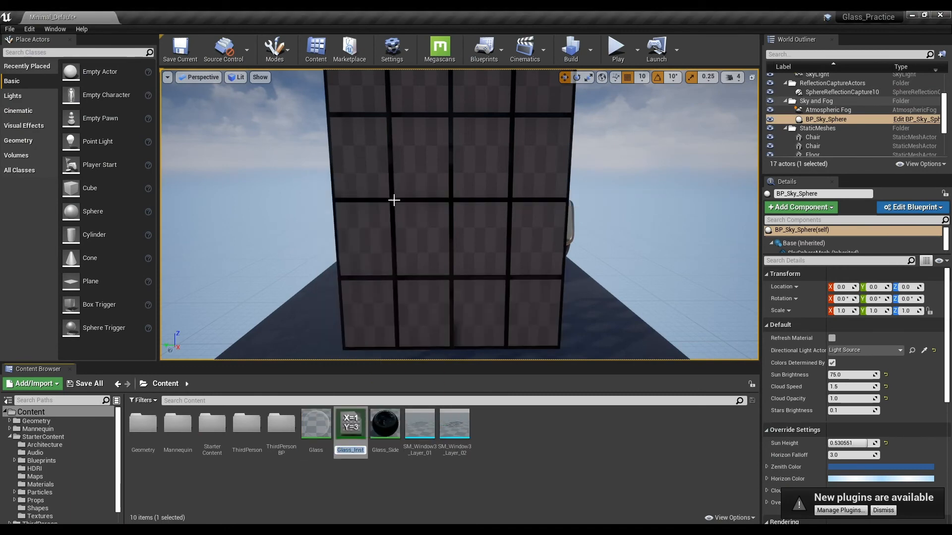
mouse_move(349, 423)
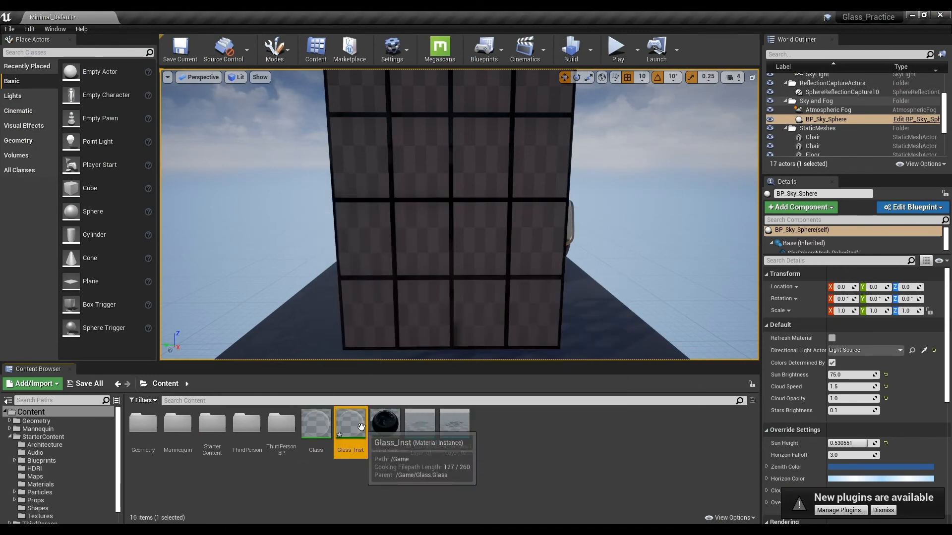
mouse_move(569, 366)
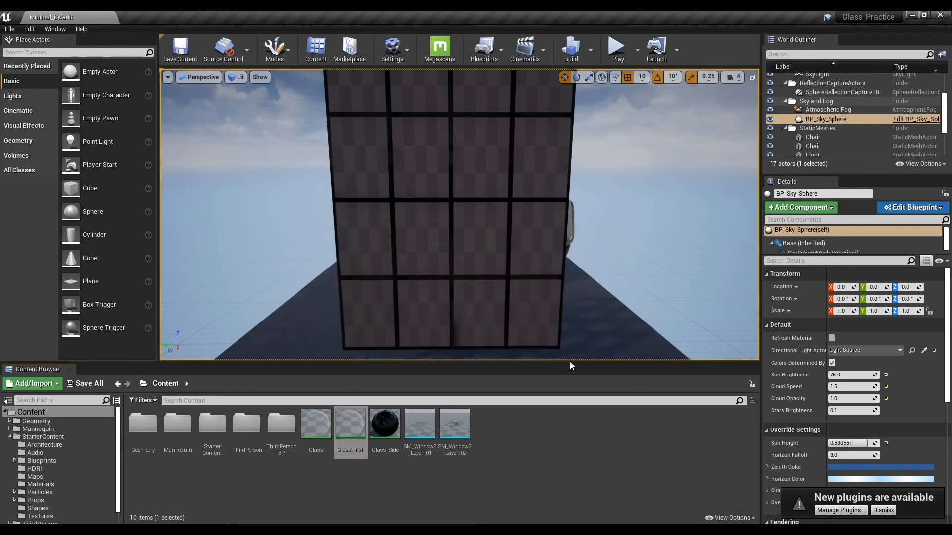
left_click(449, 213)
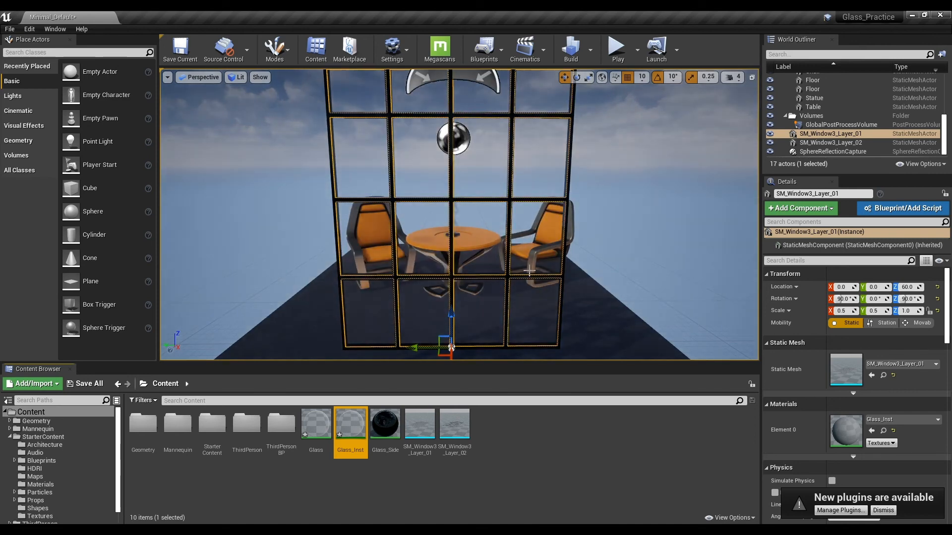
left_click(89, 383)
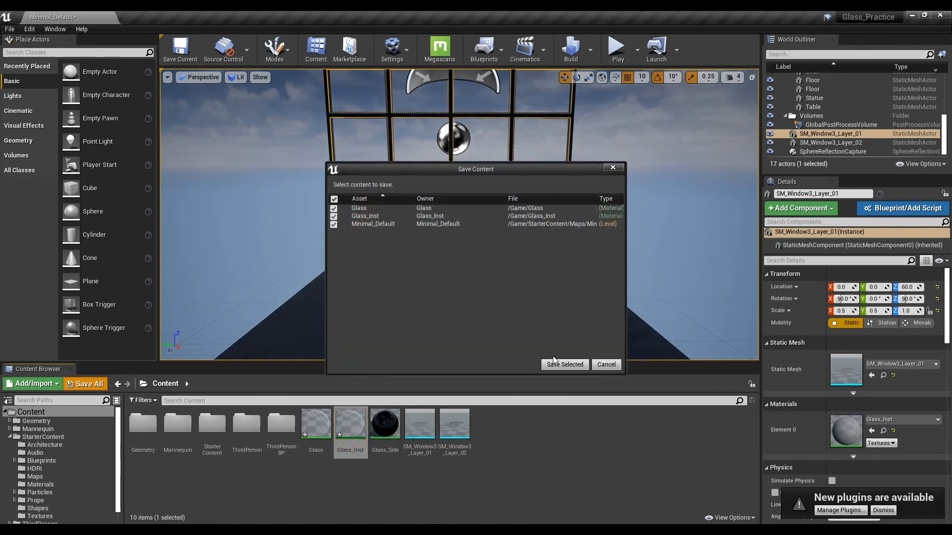
left_click(563, 365)
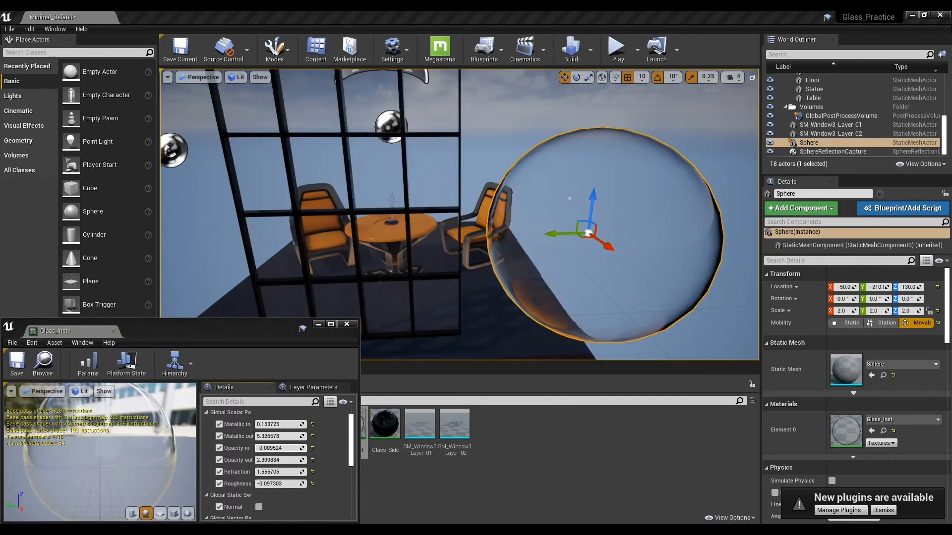